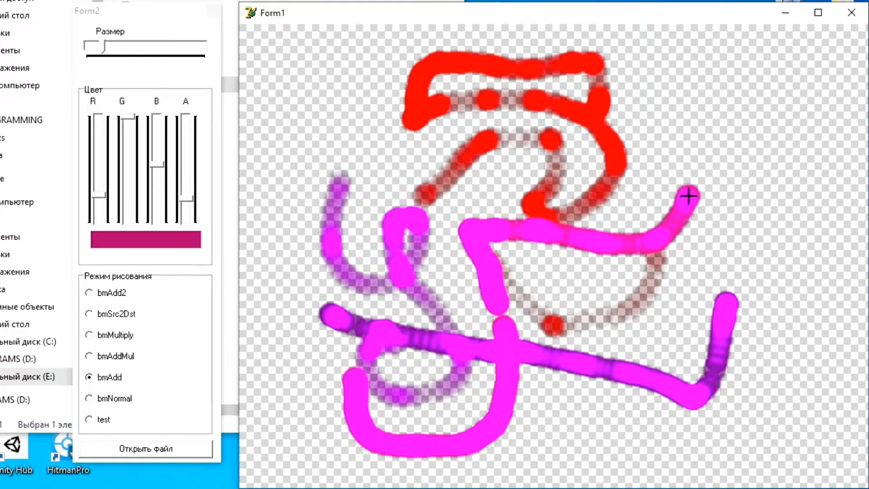
Paint strokes under bmNormal and bmSrc2Dst blending, then launch the True Magic particle demo.
click(89, 398)
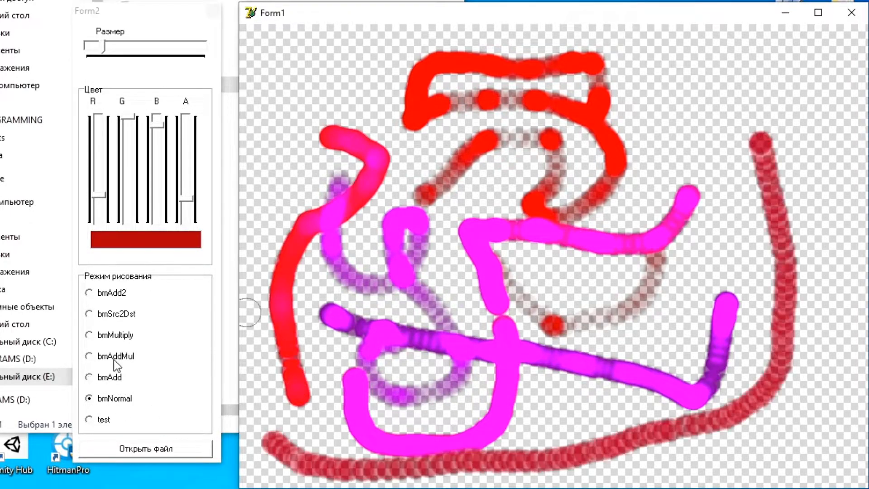
click(89, 314)
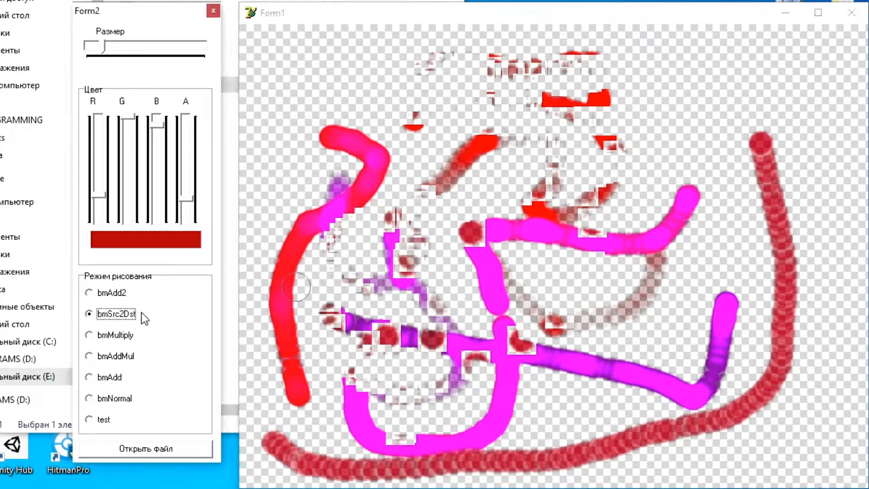
click(89, 419)
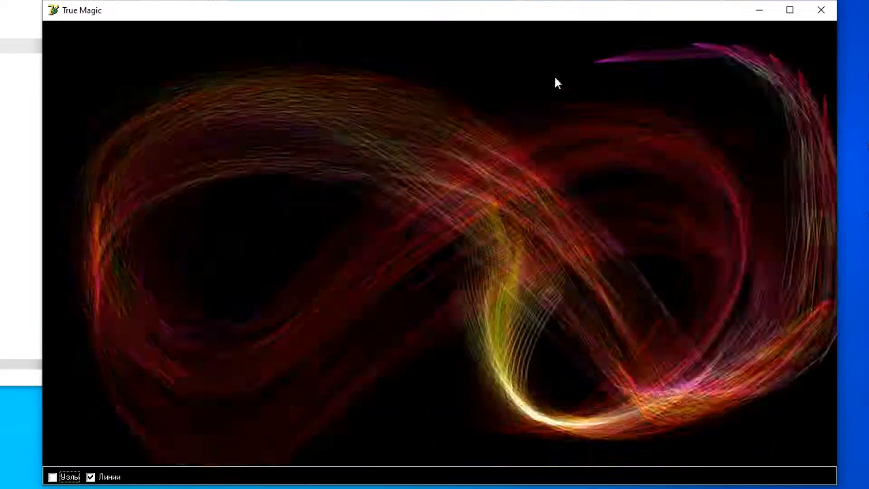
Hide the Линии particle trails in True Magic and start the physics demo so the balls collapse via Button1.
click(91, 477)
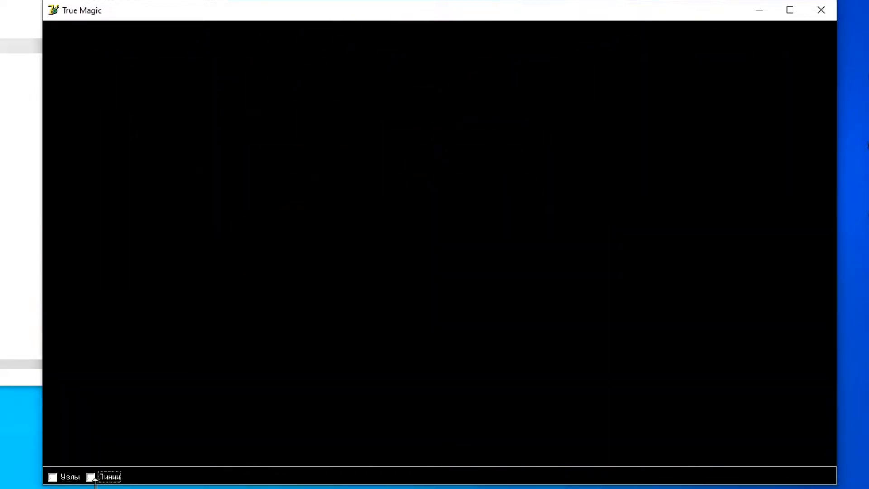
click(52, 477)
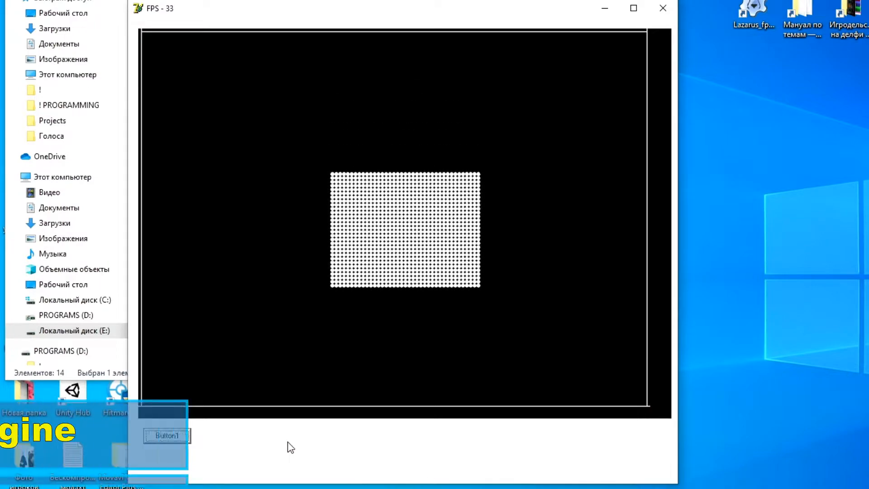
click(166, 435)
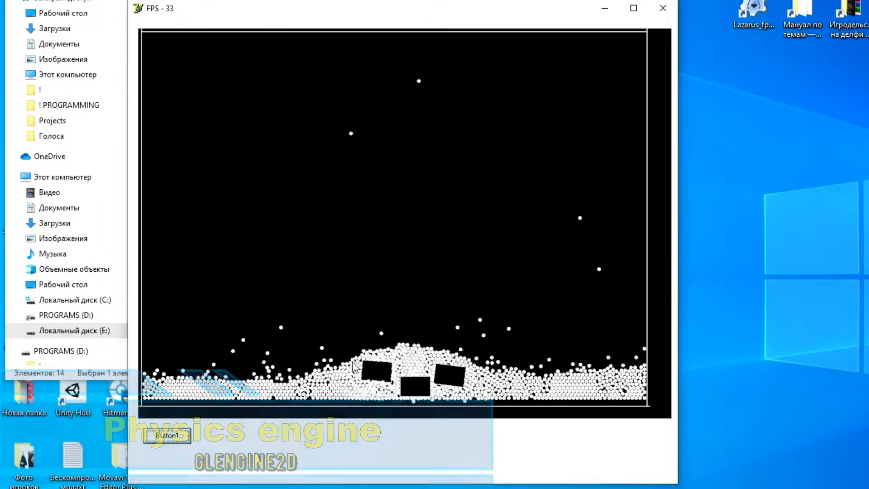
click(167, 435)
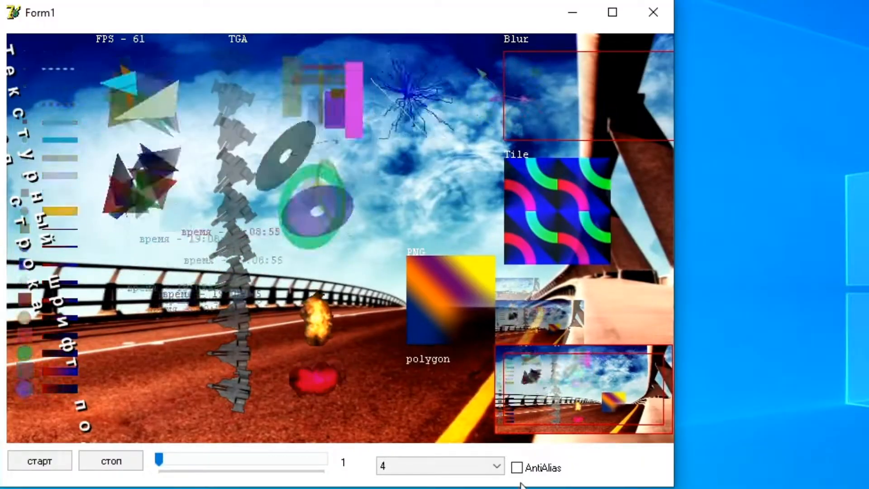
Run the effects showcase and list c:\windows subfolders as icons in the folder browser via Перейти.
click(517, 468)
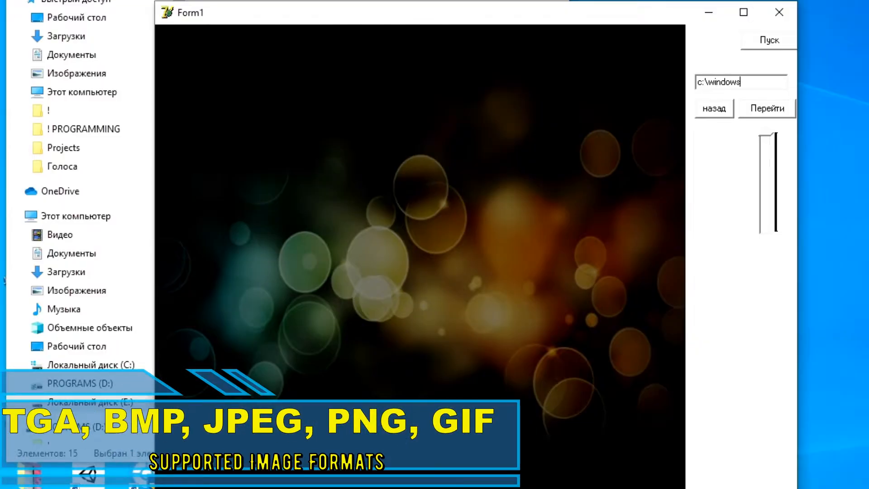
click(767, 107)
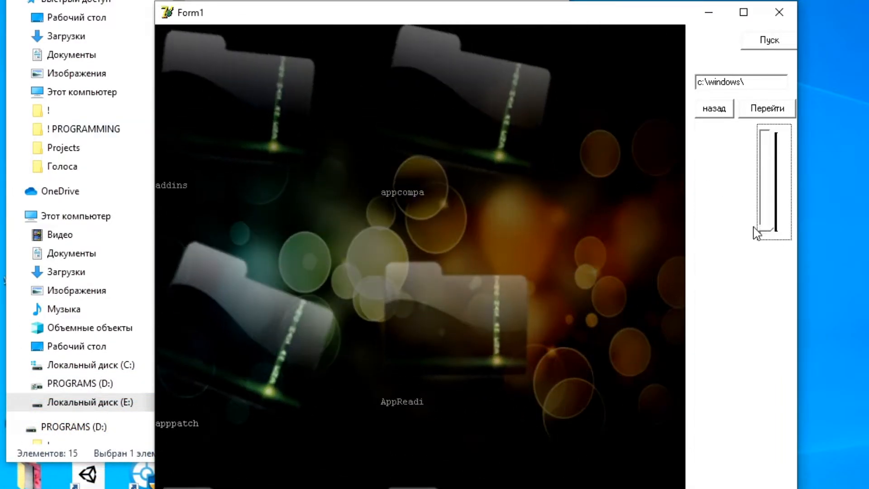
click(766, 108)
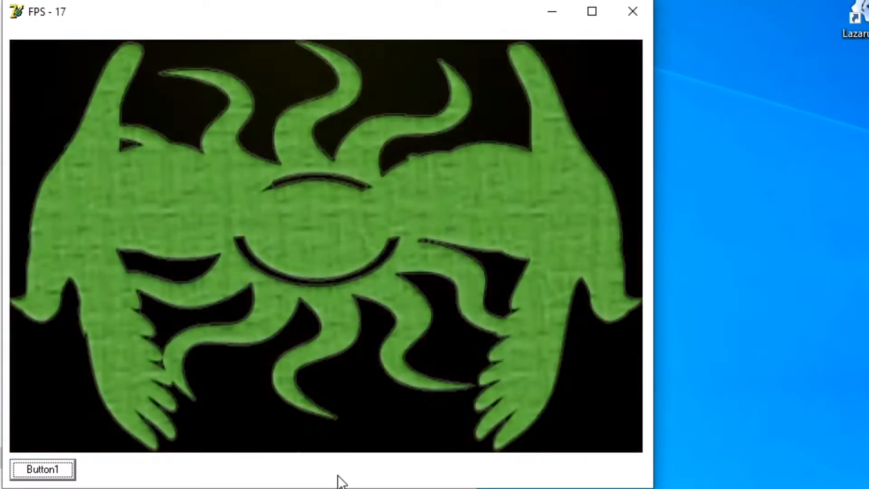
Switch the primitives demo to view 2 rotating squares, run Button1's heavy drawing test and close the frozen window.
click(43, 469)
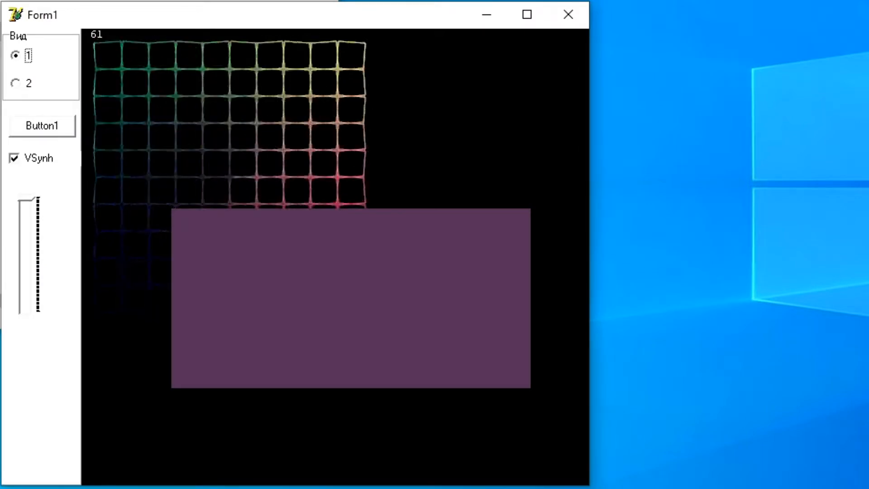
click(15, 84)
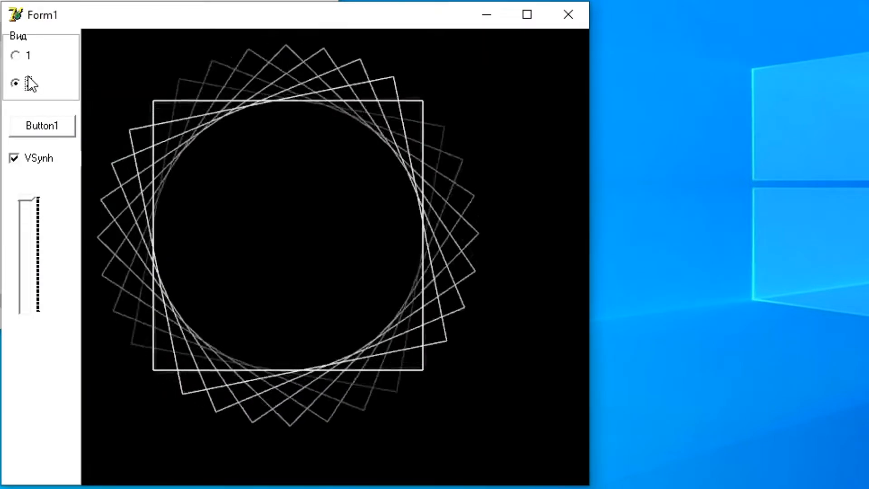
click(15, 83)
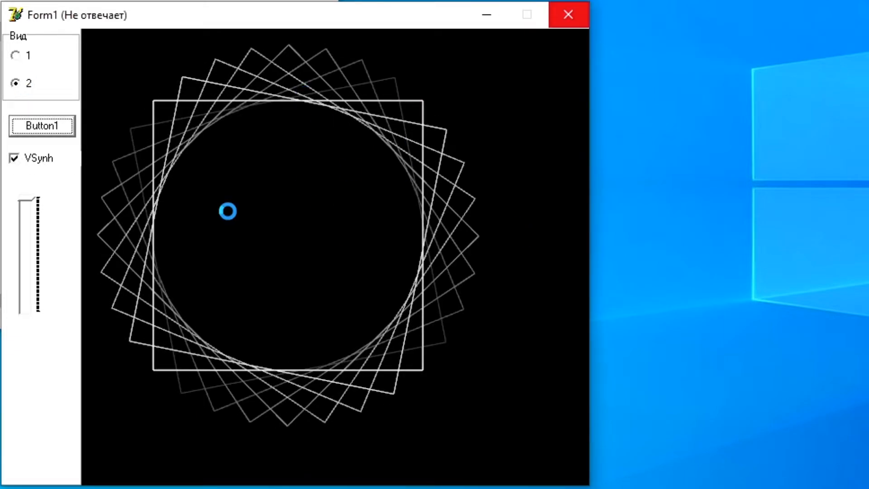
click(16, 55)
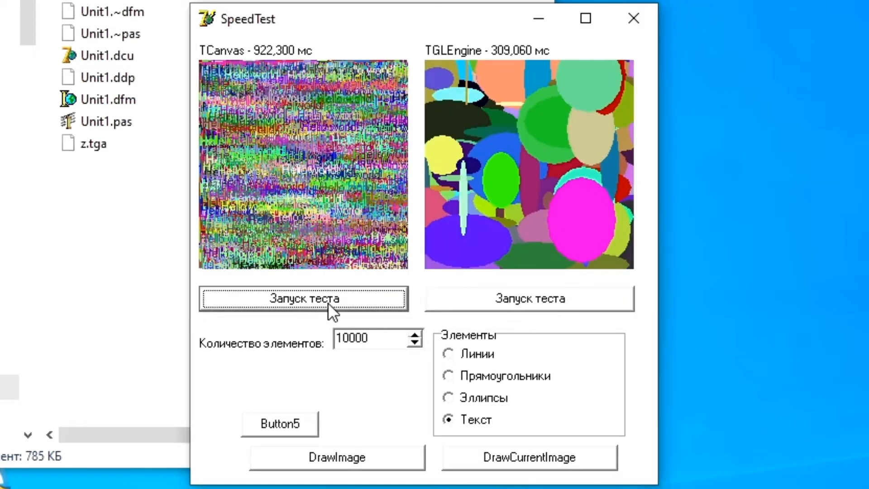
Run the Текст speed test (TCanvas 922 ms vs TGLEngine 309 ms) and browse the gradient and OpenGL text demos.
click(279, 423)
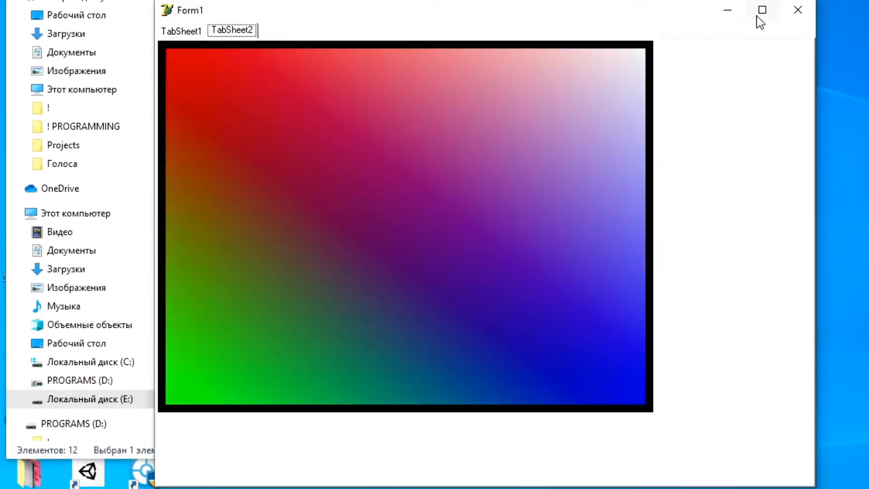
click(181, 30)
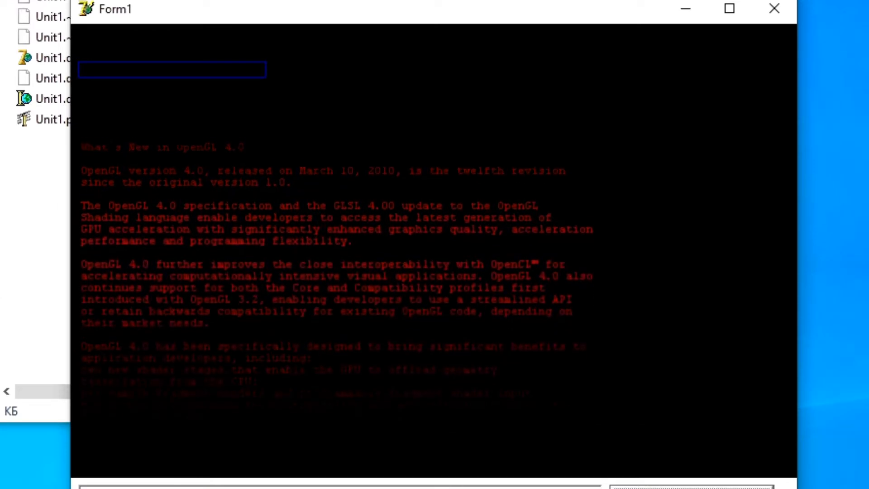
scroll(down, 3)
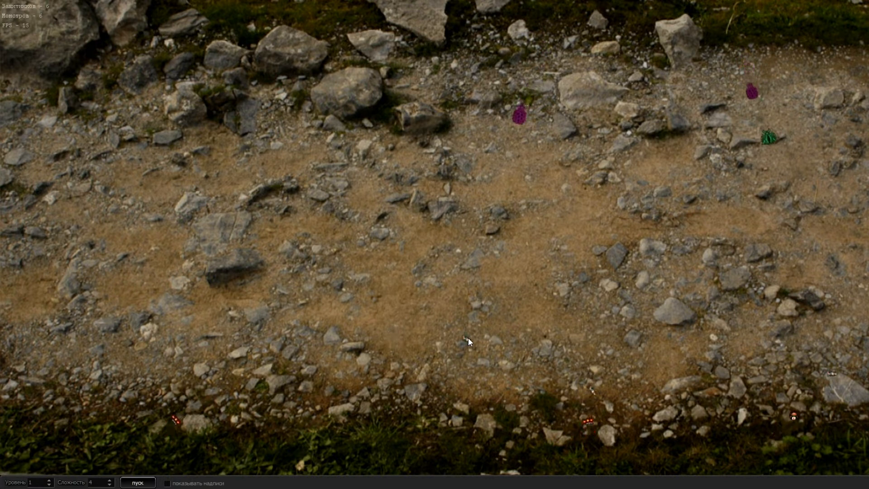
mouse_move(596, 316)
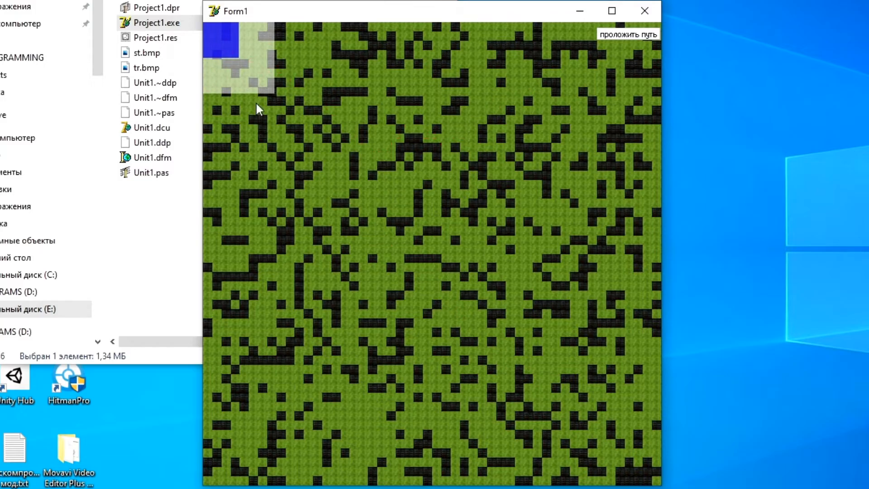
Draw wall tiles on the pathfinding map and route a red path along the top edge to a new target cell.
click(626, 34)
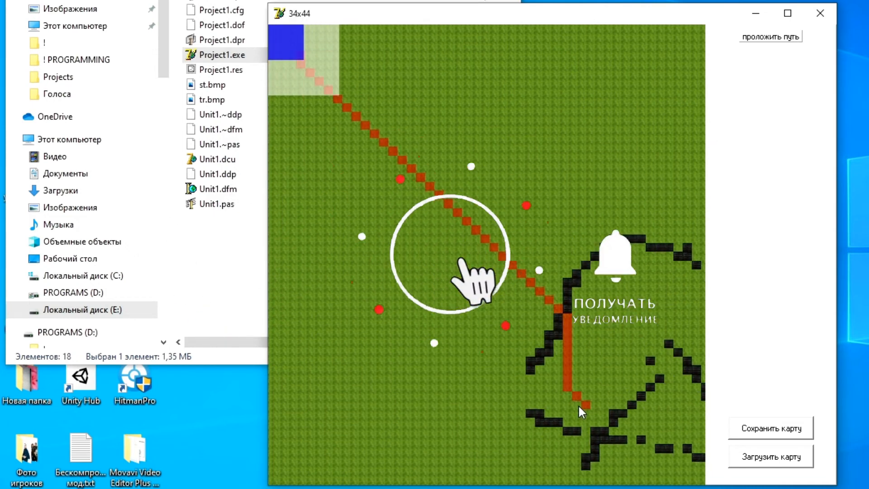
click(769, 36)
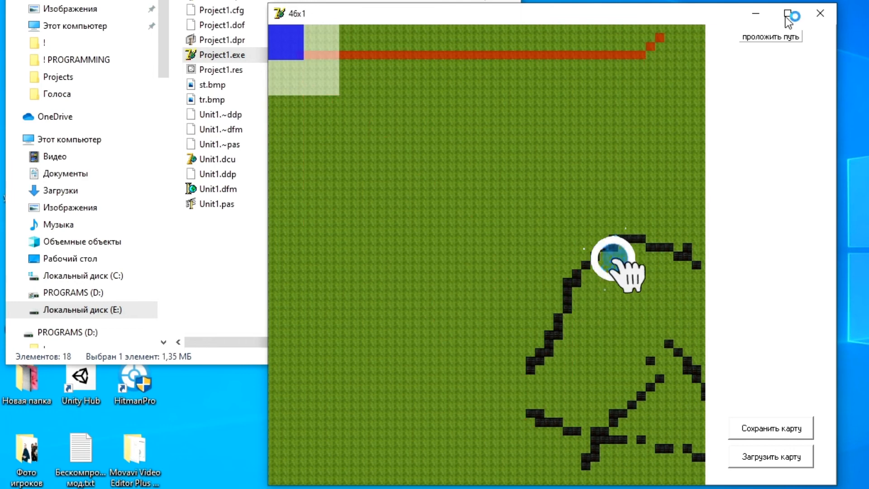